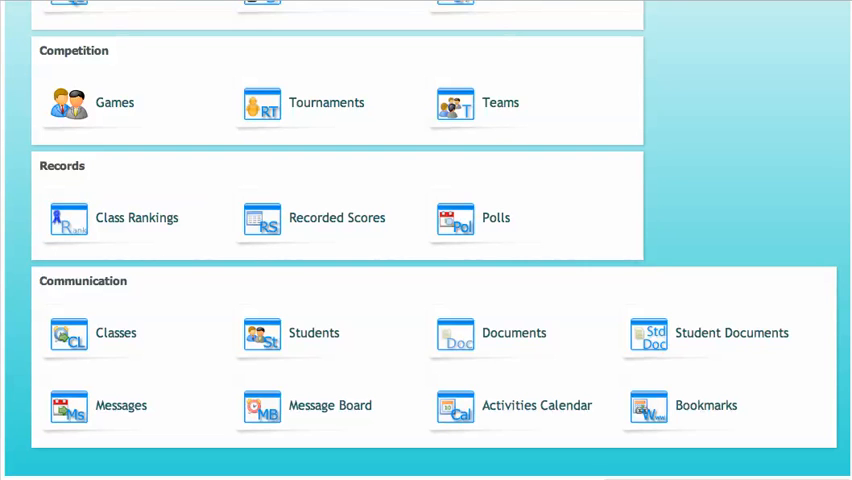
mouse_move(578, 314)
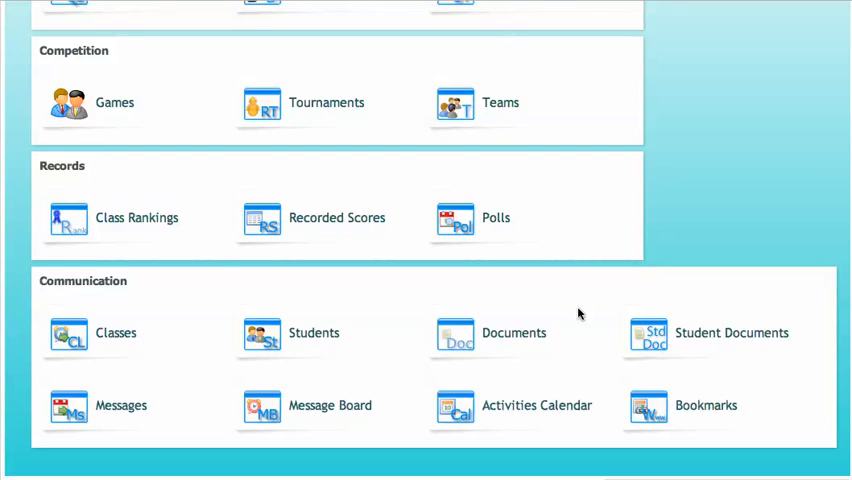
mouse_move(584, 260)
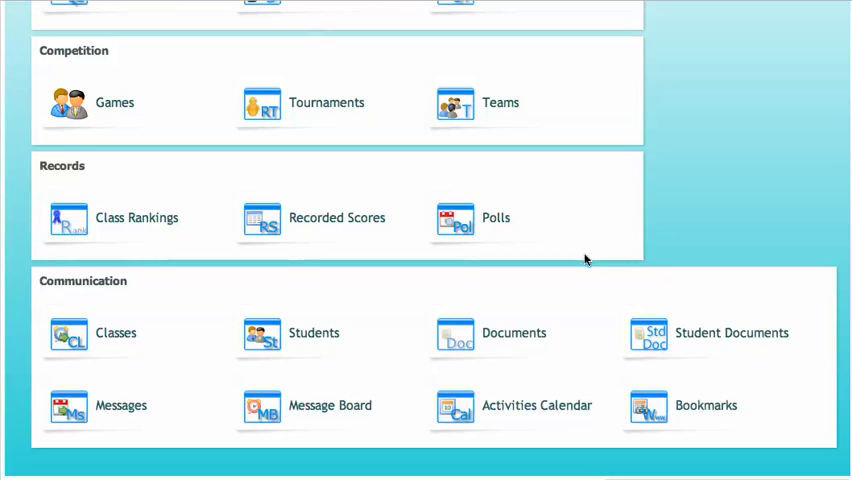
- Start a new message to a single student from the Messages window
click(68, 404)
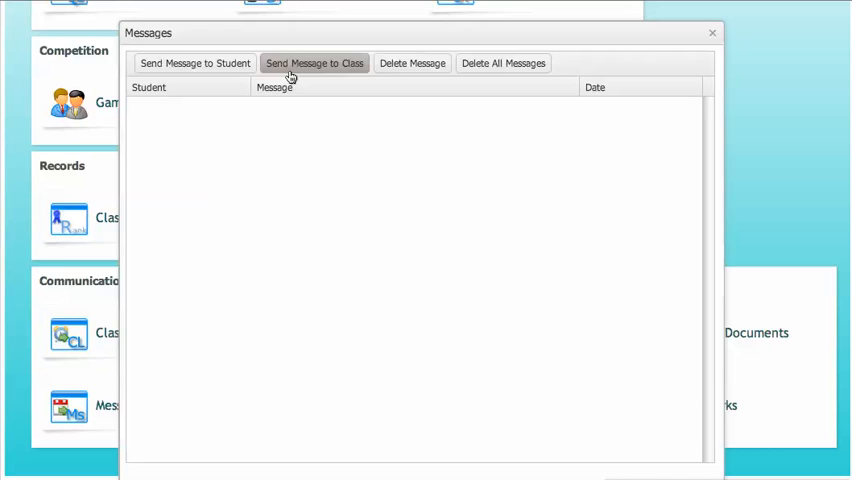
click(194, 64)
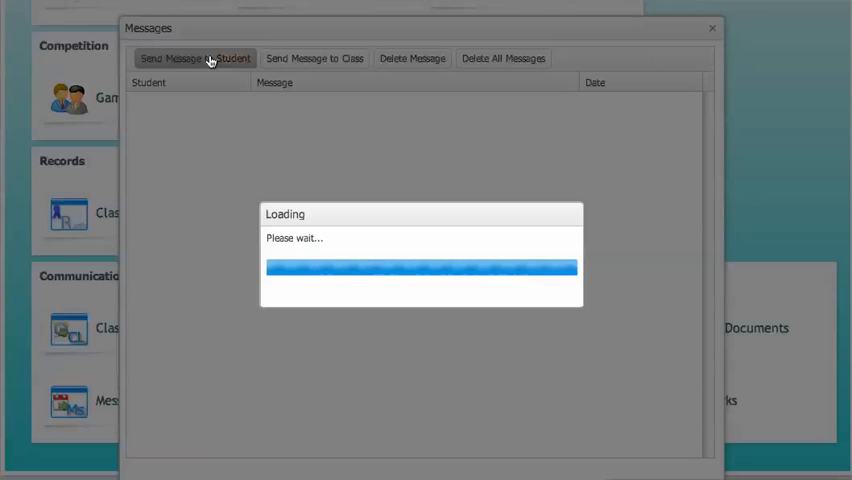
click(194, 58)
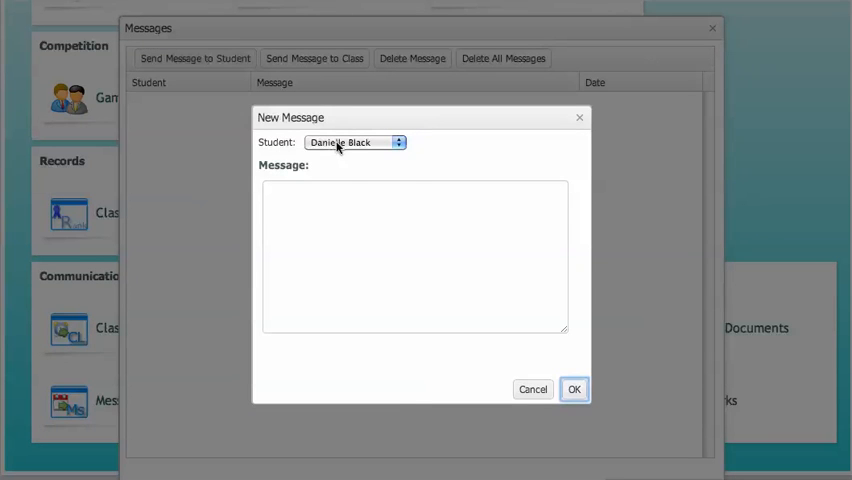
click(356, 140)
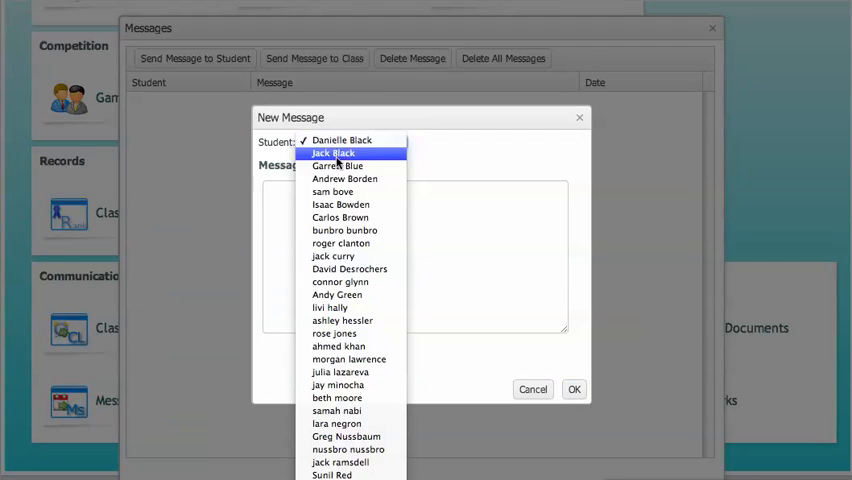
click(336, 164)
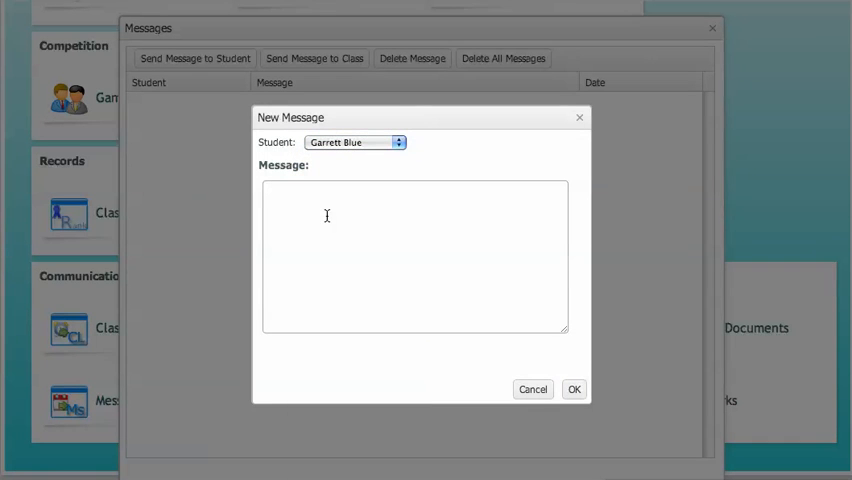
text(Great)
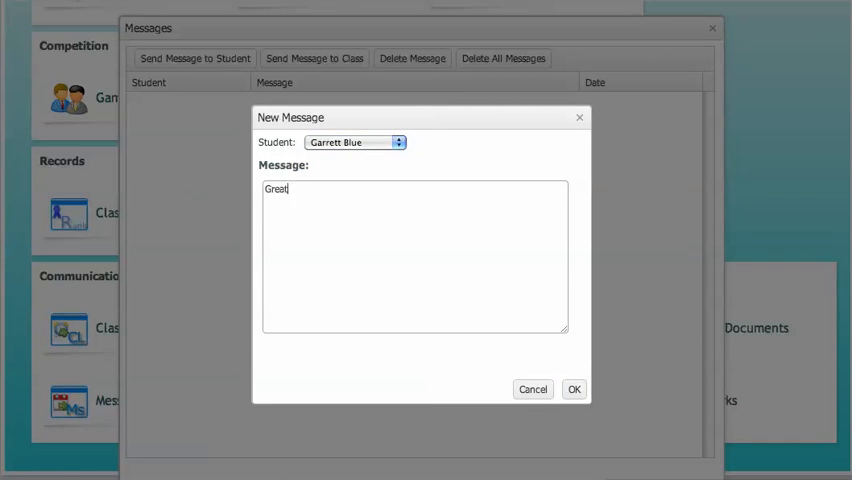
text(job on you)
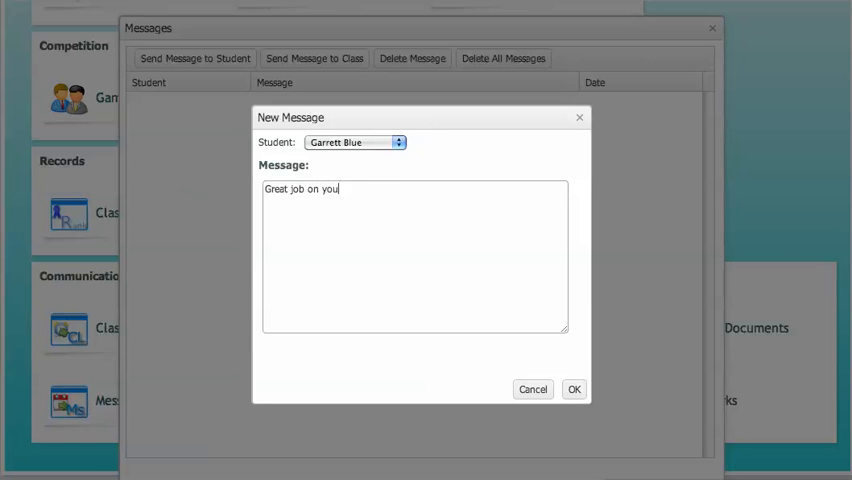
text(r Math Home)
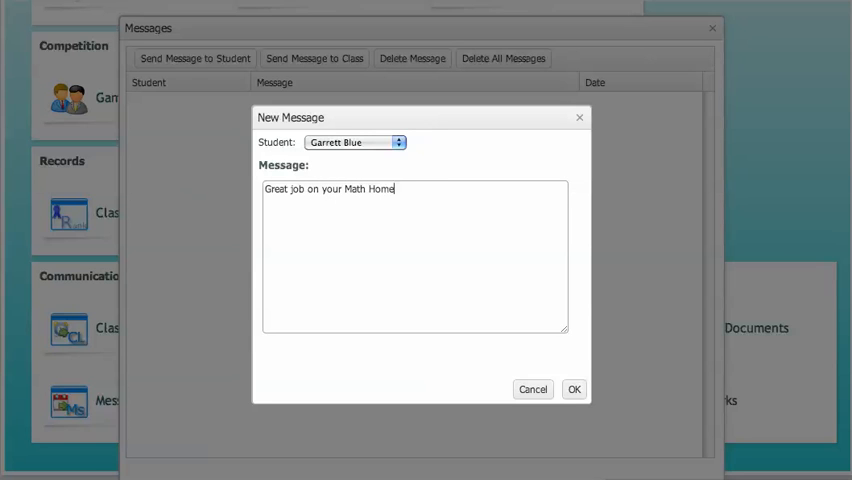
text(work!)
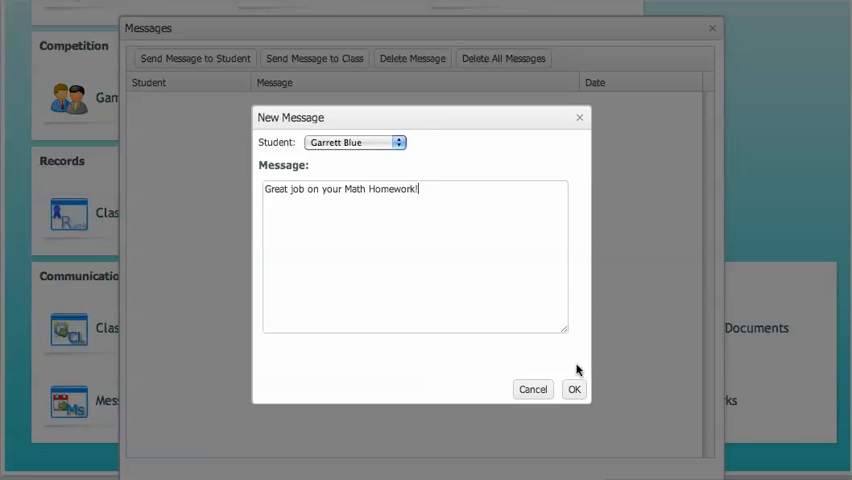
click(574, 388)
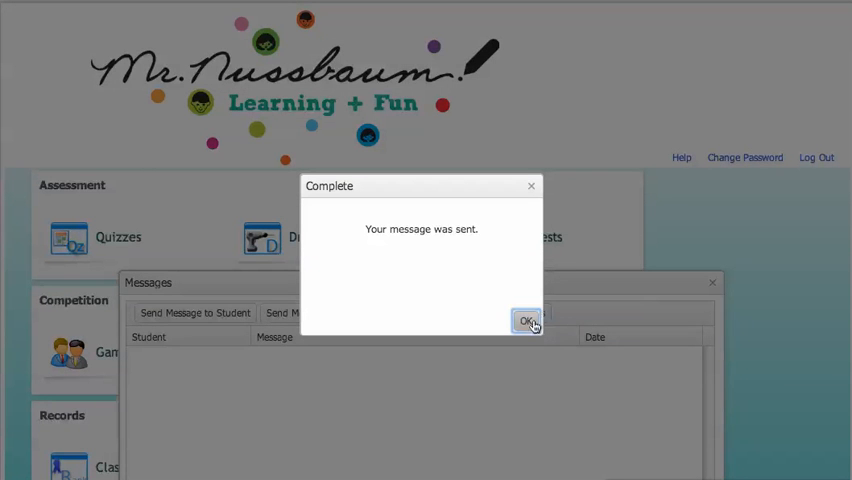
click(528, 320)
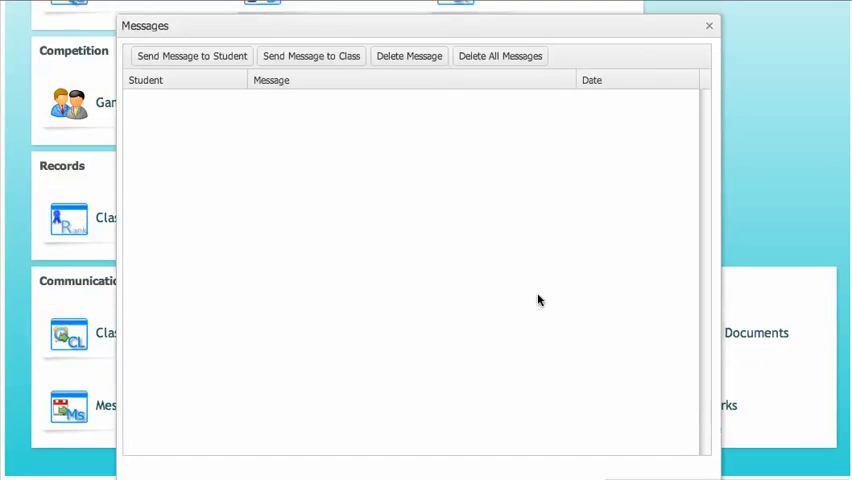
- Send class Nussbaum-2-2013 "Don't forget to study for your Math Test tonight!" and confirm
click(312, 56)
text(Don't forget to)
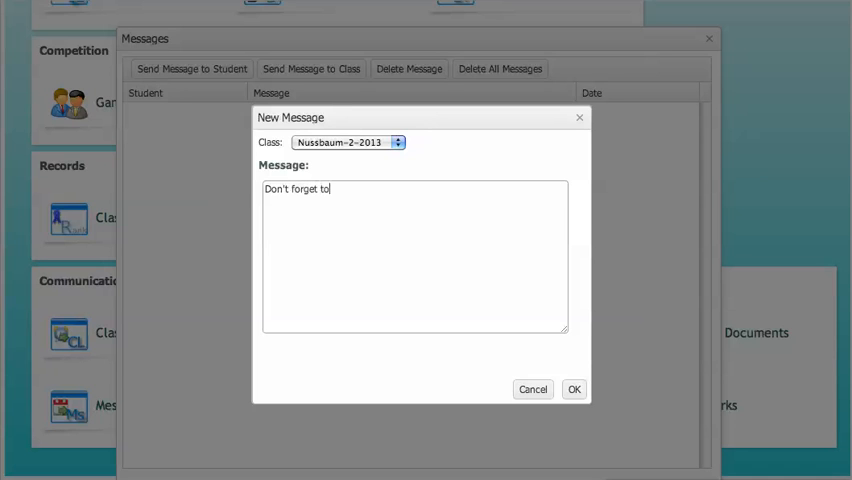
text(study for your Math Tes)
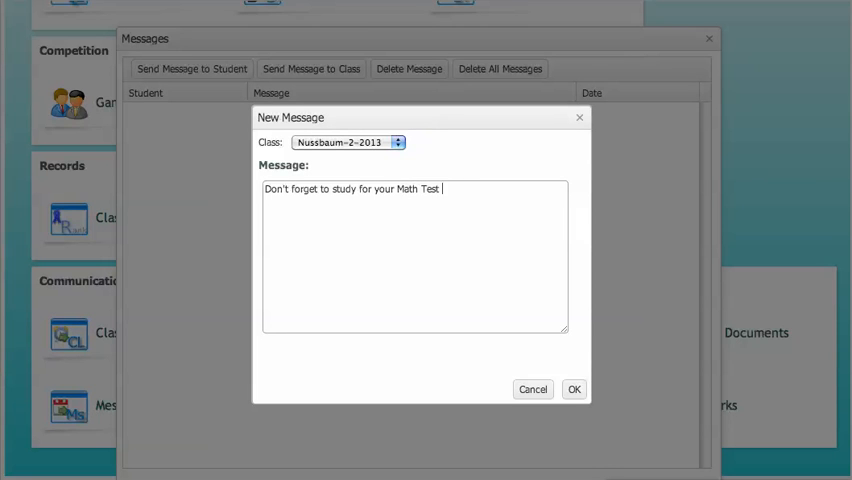
text(tonight!)
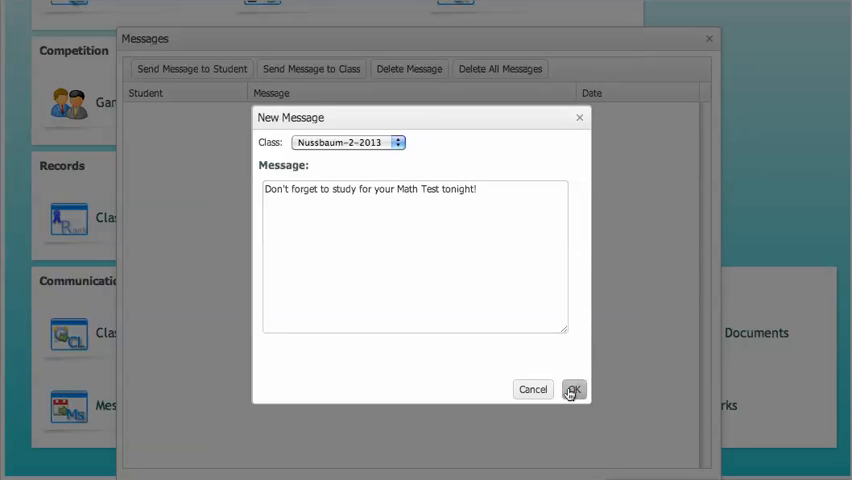
click(572, 388)
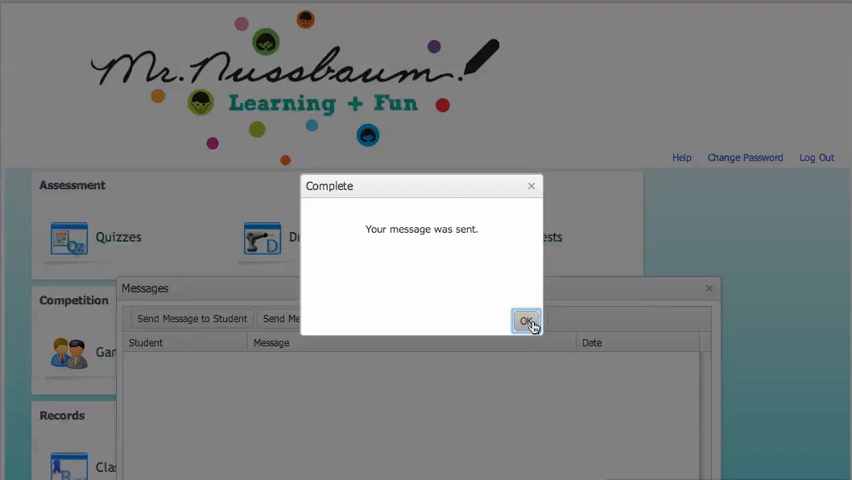
click(526, 320)
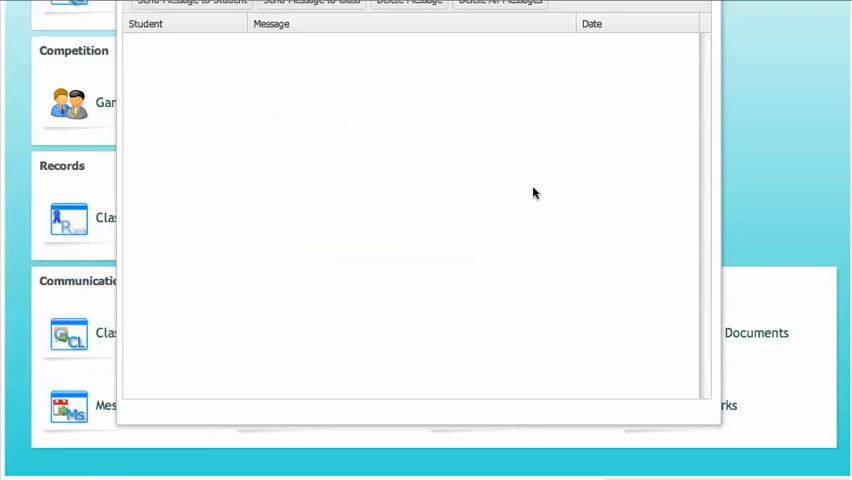